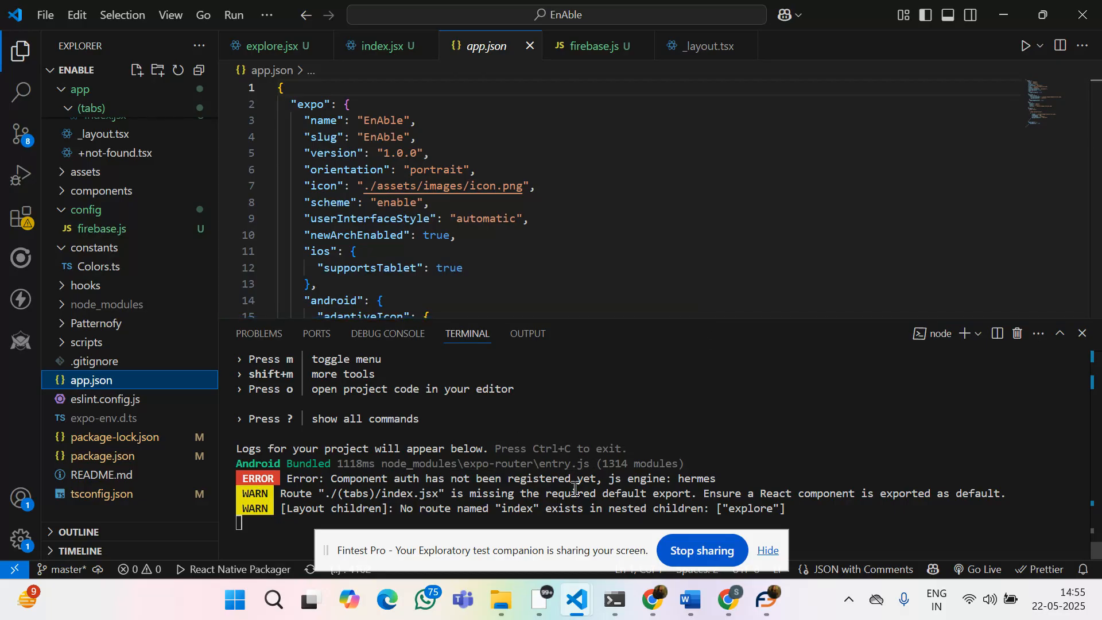
{"action": "mouse_move", "coordinate": [675, 367]}
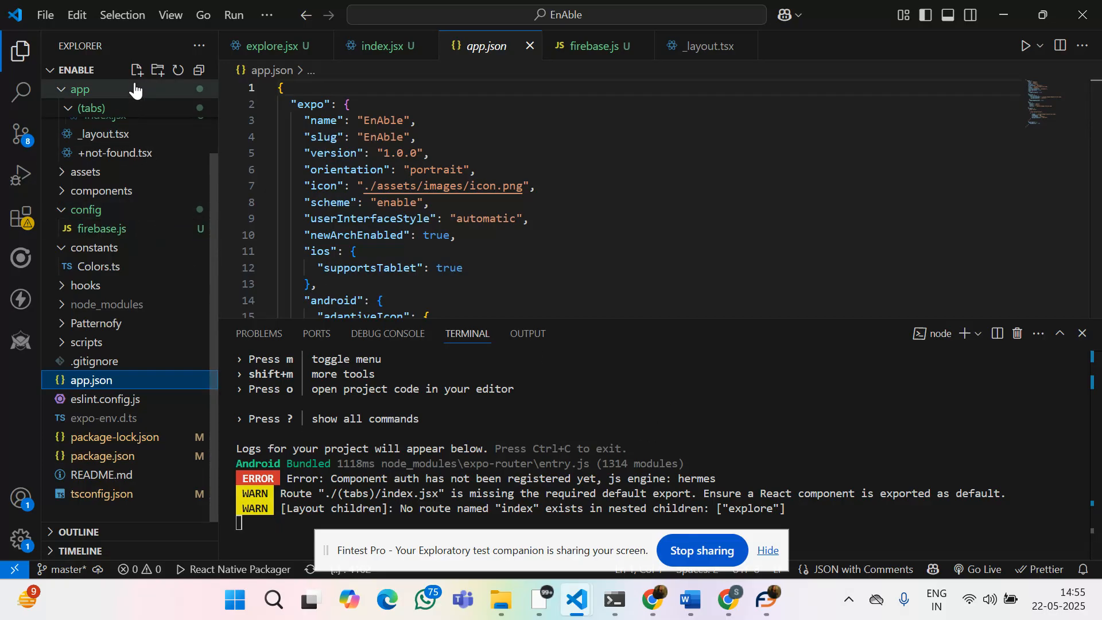
Create a new file named metro.config.js in the project root.
{"action": "left_click", "coordinate": [136, 70]}
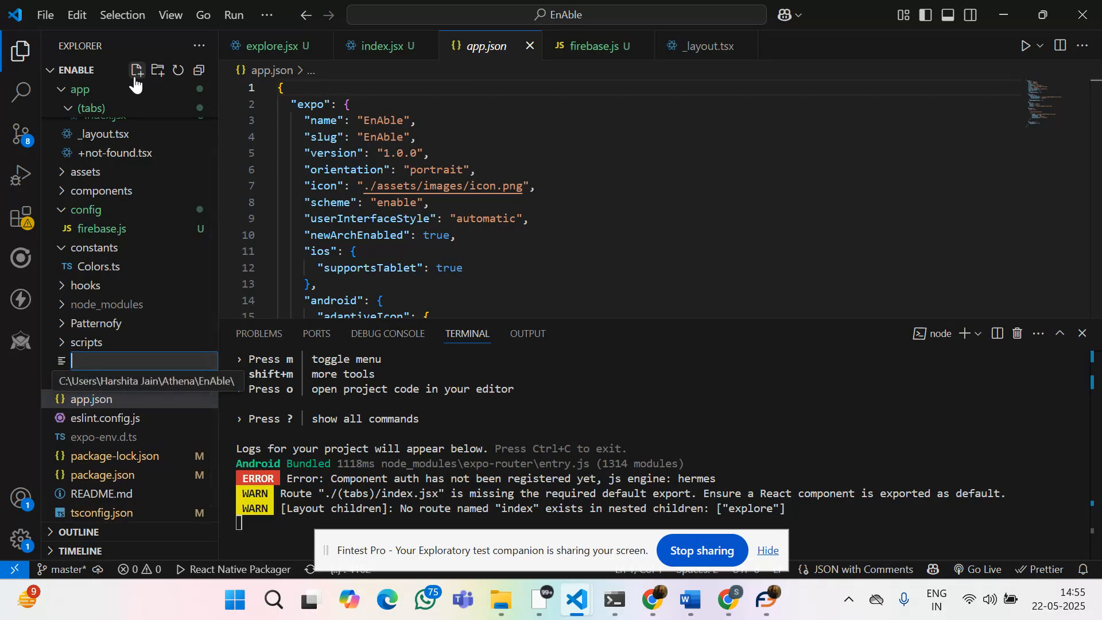
{"action": "type", "text": "metro.c"}
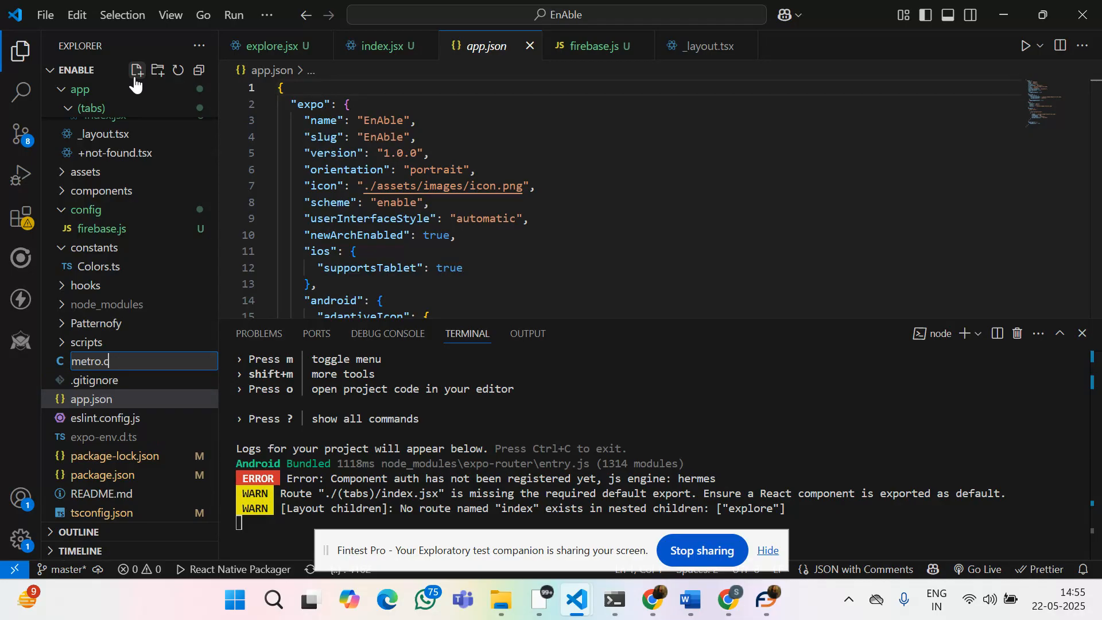
{"action": "type", "text": "onfig"}
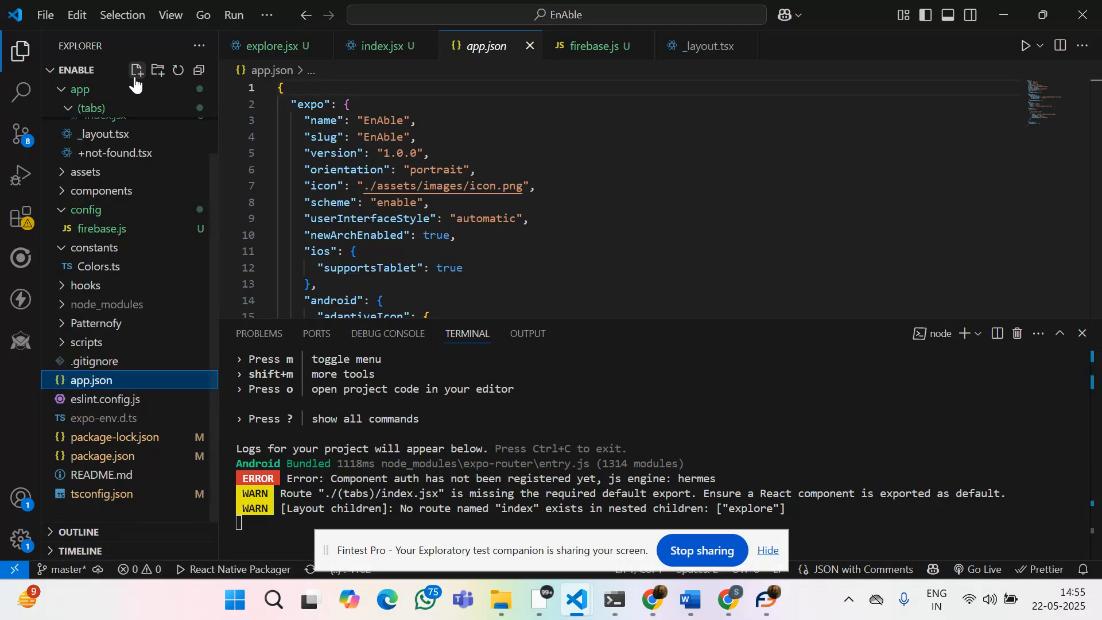
{"action": "left_click", "coordinate": [135, 70]}
{"action": "type", "text": "metro.config.js"}
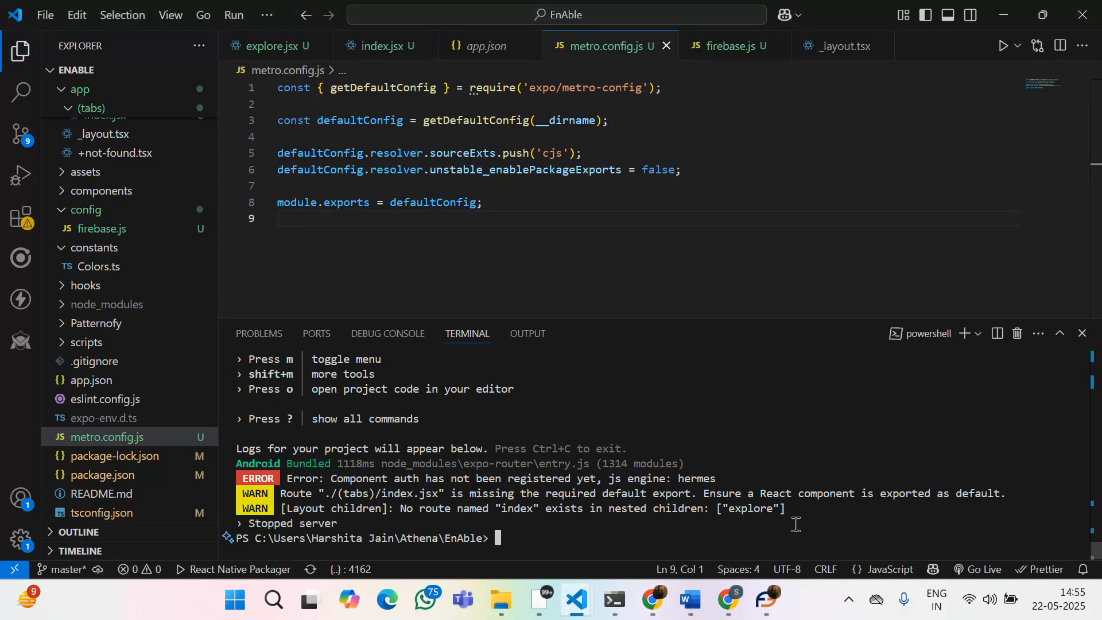
Restart Expo with npx expo start and accept port 8082.
{"action": "type", "text": "npx expo start"}
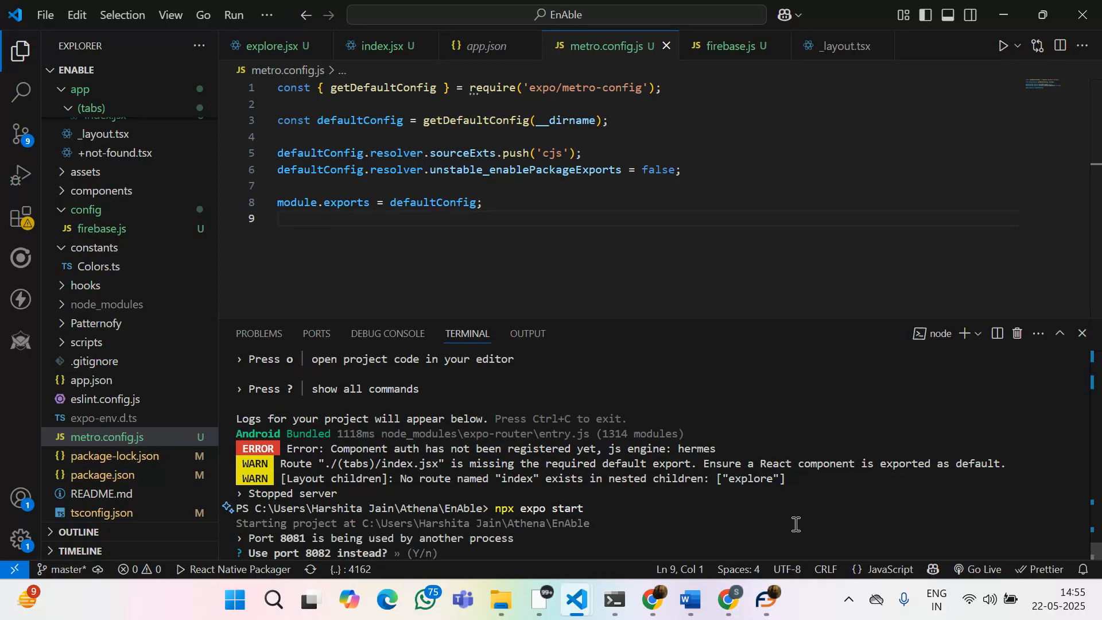
{"action": "type", "text": "yes"}
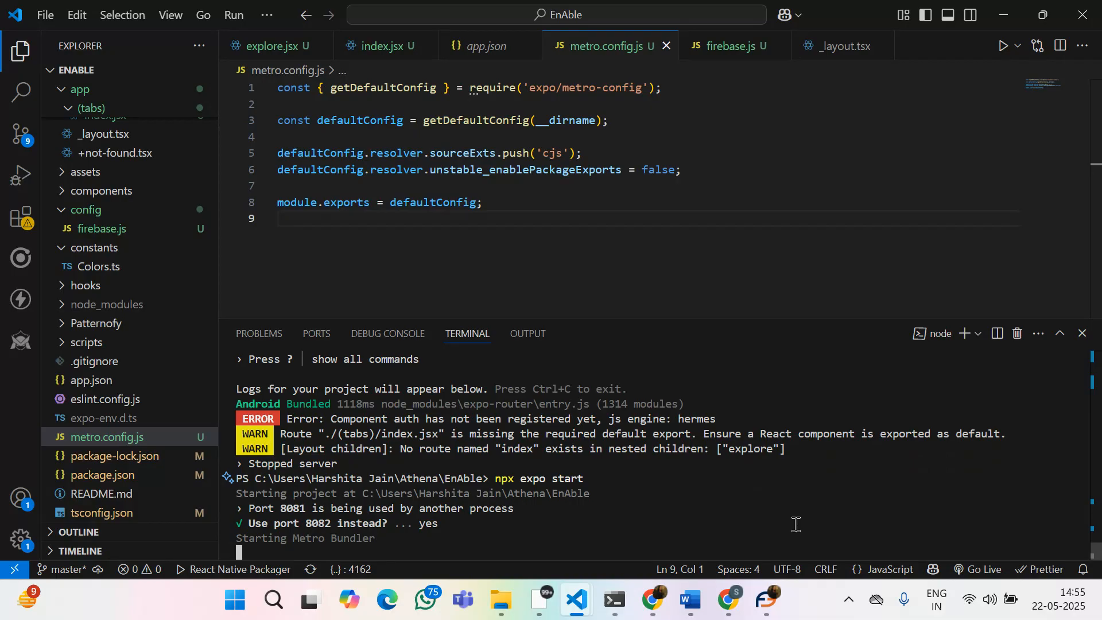
{"action": "mouse_move", "coordinate": [899, 504]}
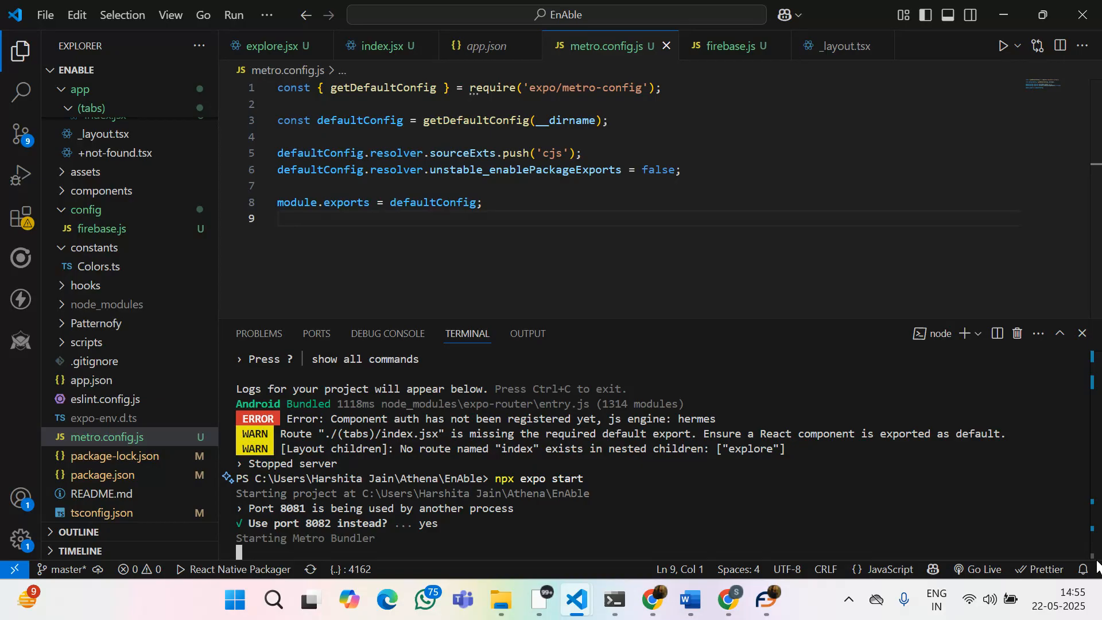
{"action": "mouse_move", "coordinate": [821, 494]}
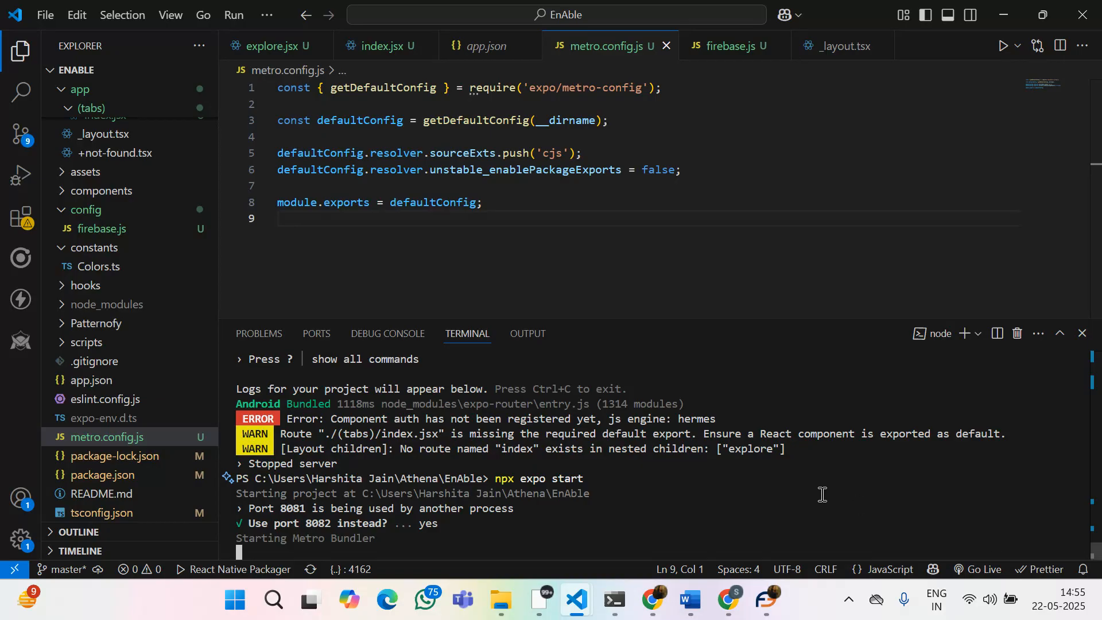